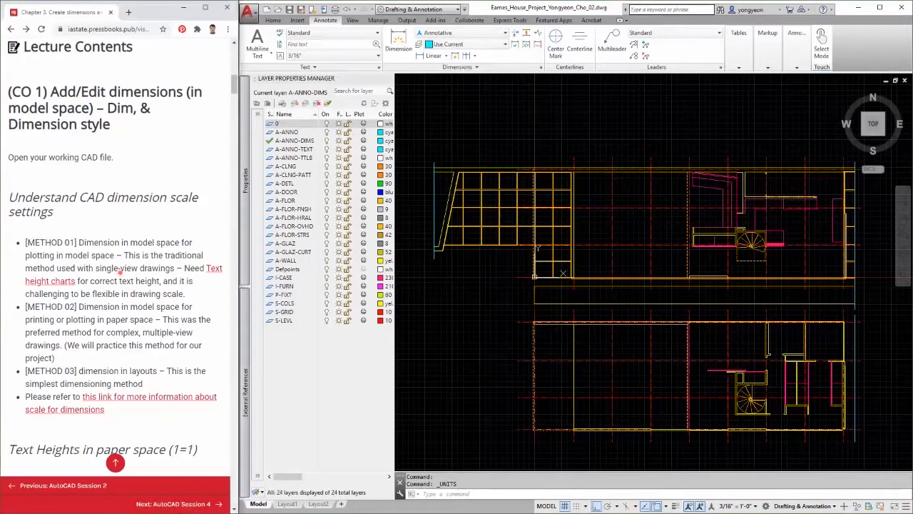
Scroll the Text and Scale Factors PDF down to the Architectural Text Height Table with DIMSCALE values.
scroll("down", 3)
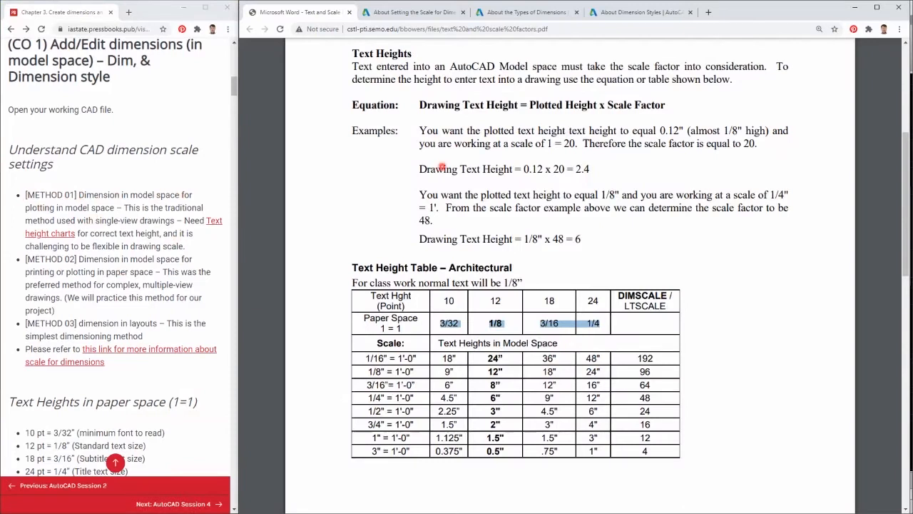
scroll("up", 3)
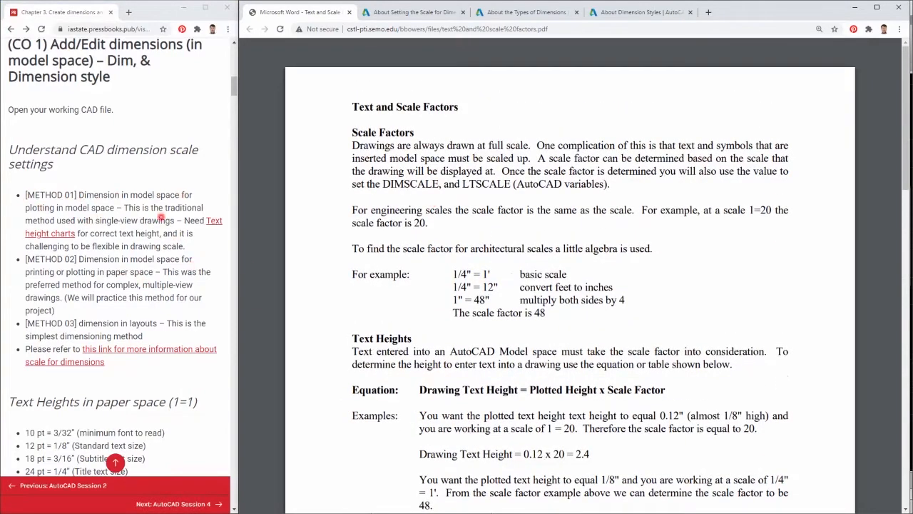
scroll("down", 3)
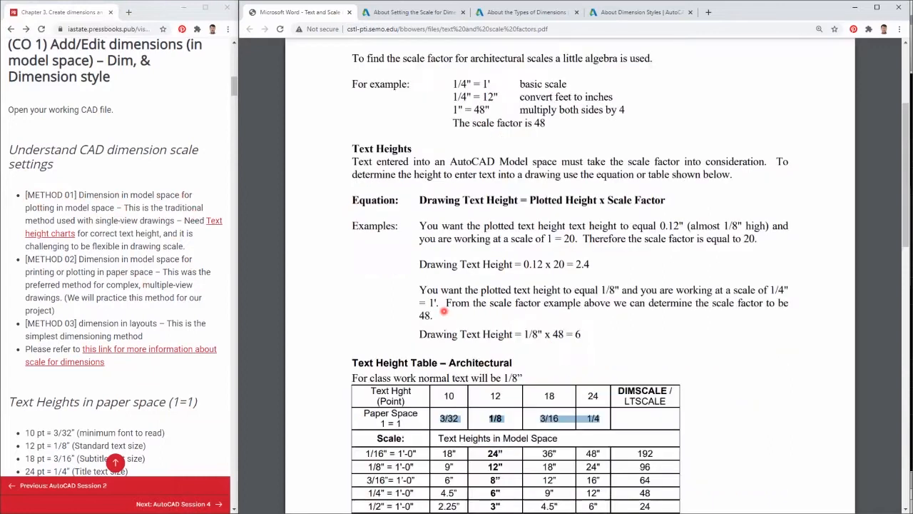
scroll("down", 3)
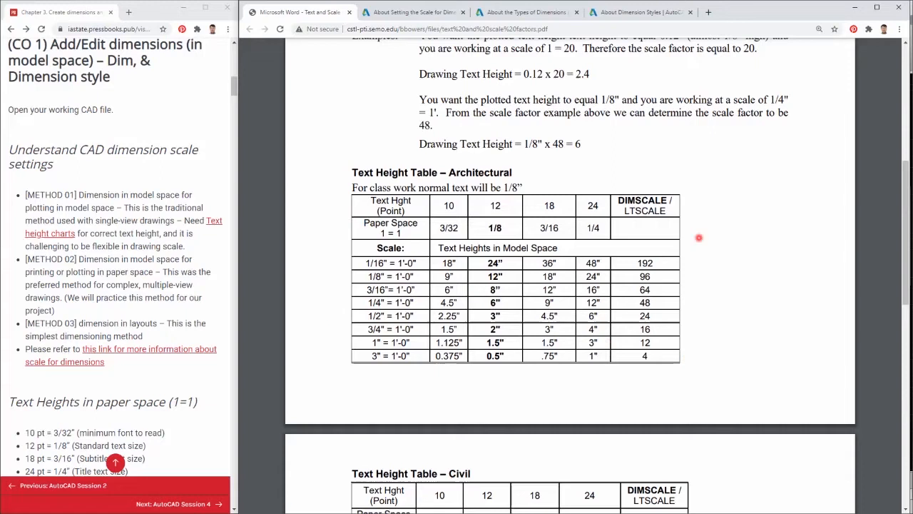
mouse_move(562, 382)
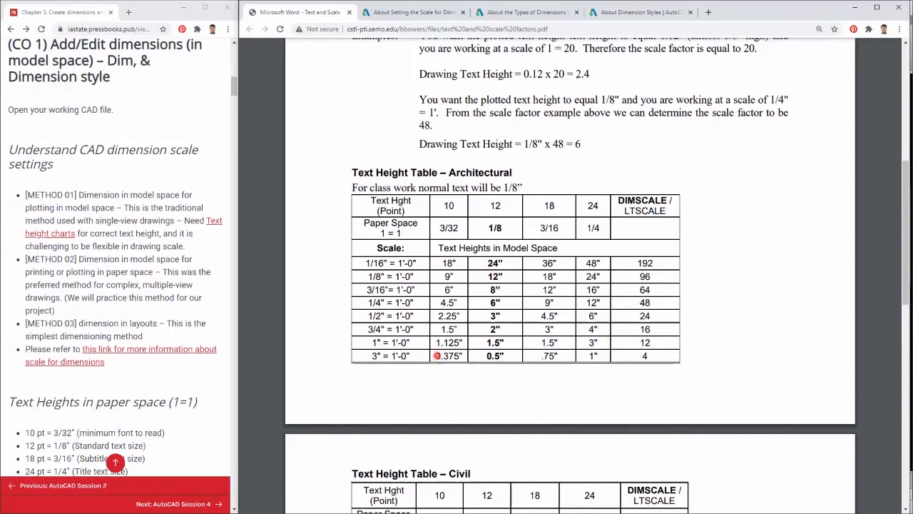
mouse_move(473, 316)
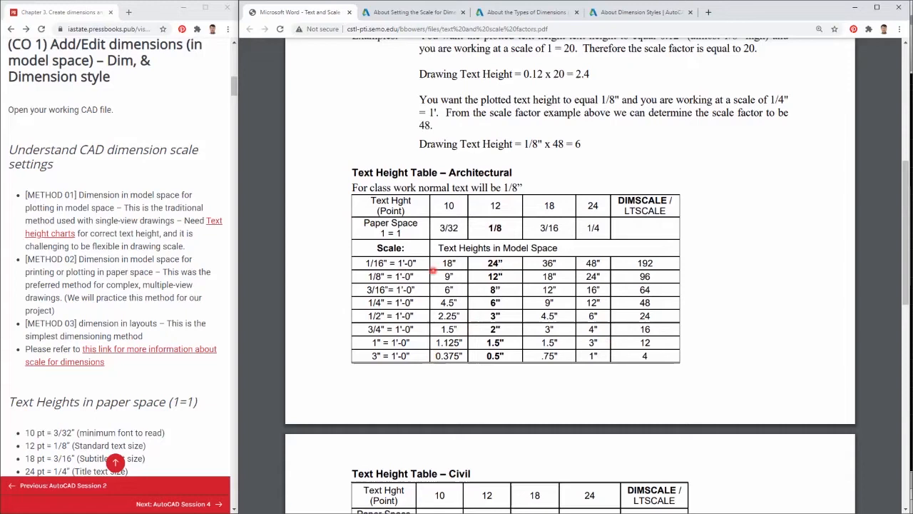
mouse_move(525, 290)
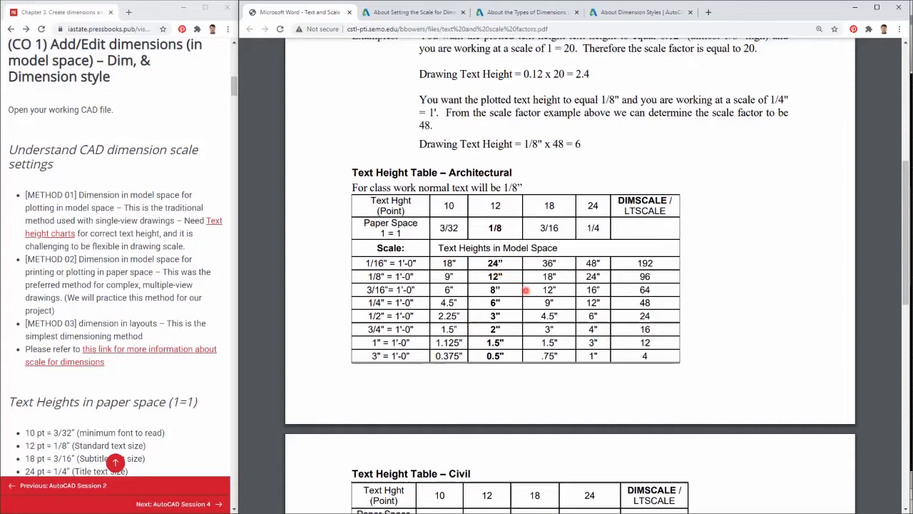
mouse_move(542, 399)
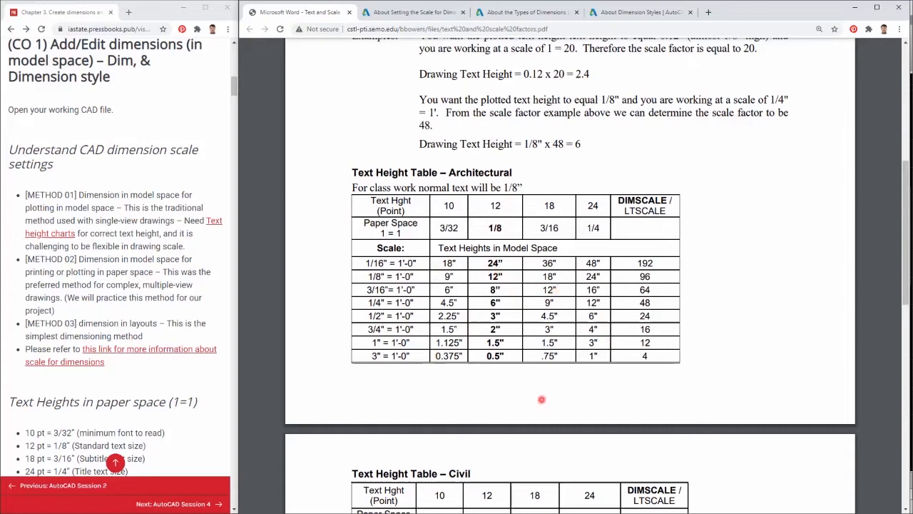
mouse_move(540, 383)
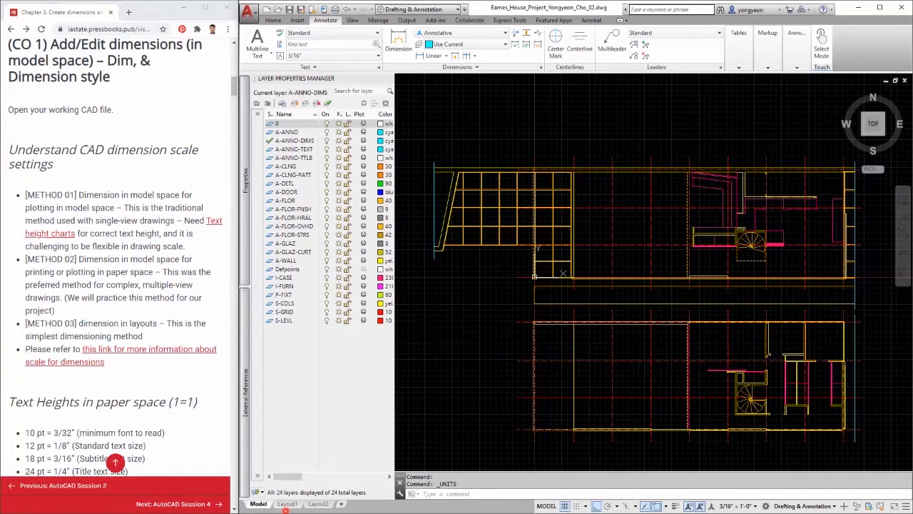
Show the floor plan on its Layout1 paper sheet, then switch back to the PDF.
left_click(285, 504)
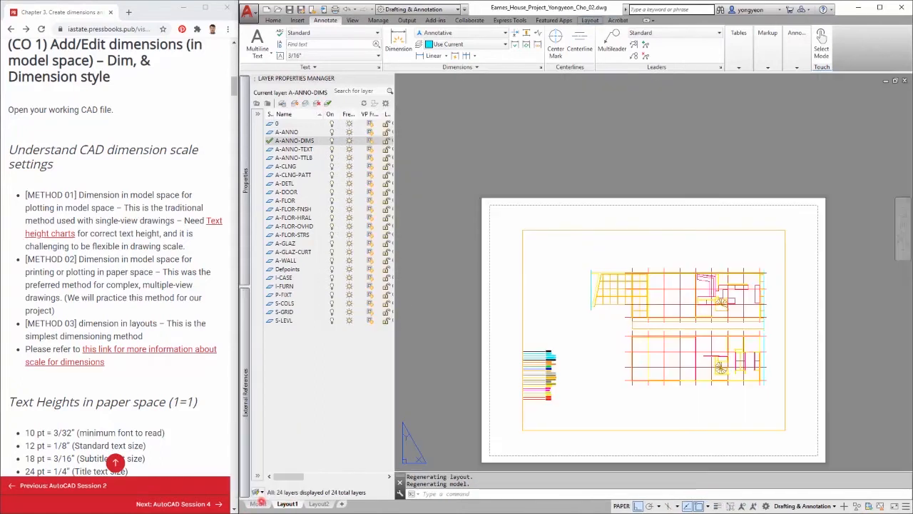
left_click(259, 502)
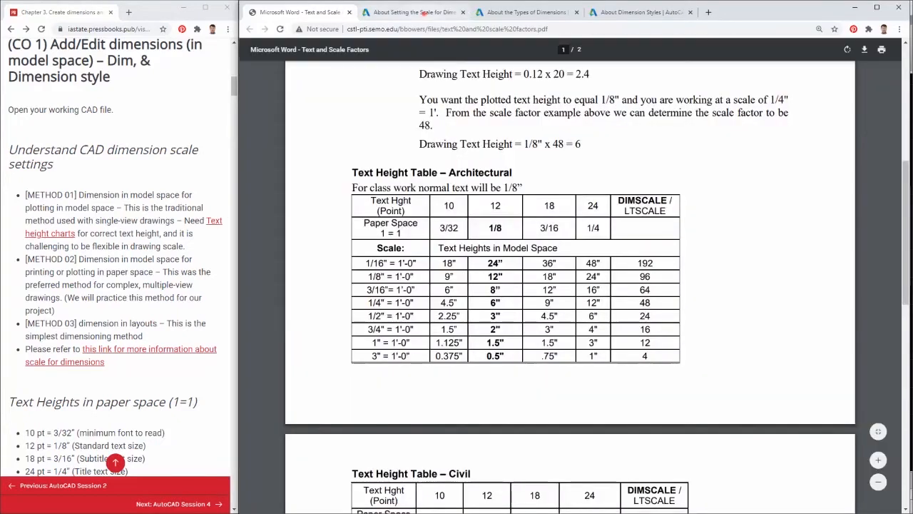
Read the Autodesk article 'About Setting the Scale for Dimensions', then return to the PDF.
left_click(414, 11)
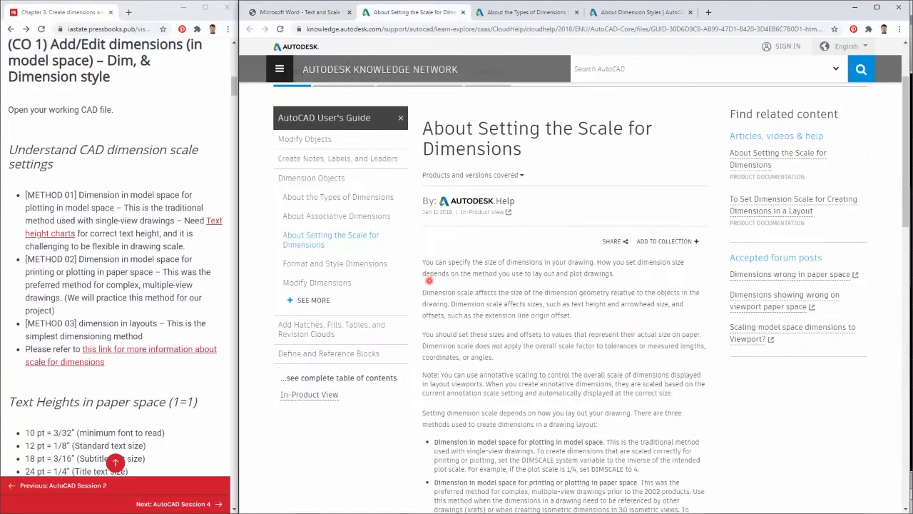
scroll("down", 3)
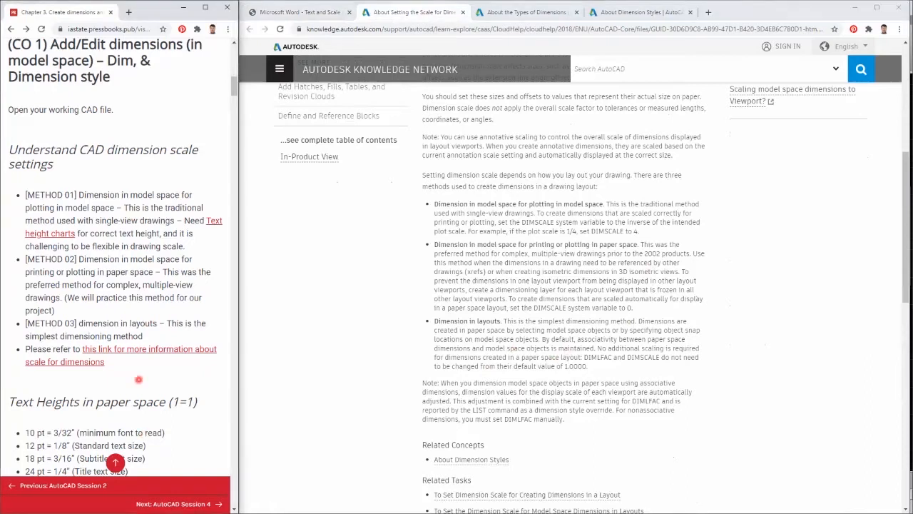
scroll("down", 3)
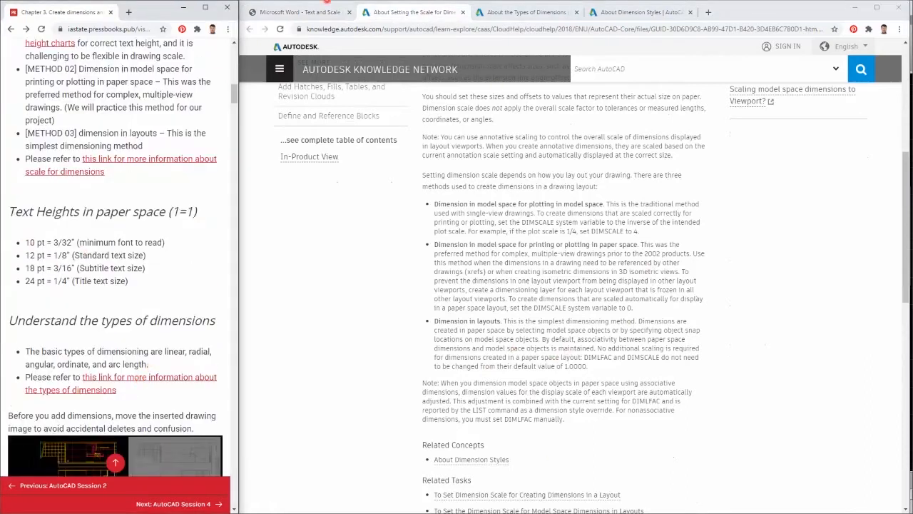
left_click(299, 11)
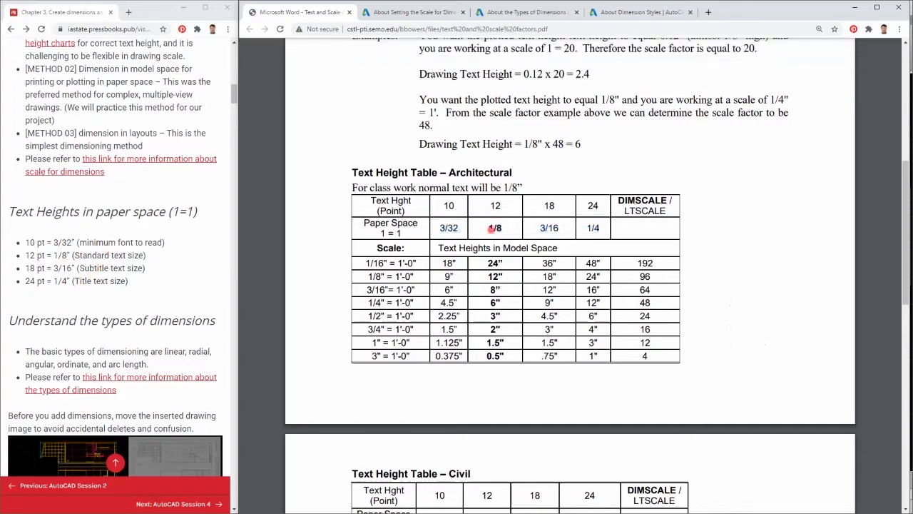
mouse_move(548, 198)
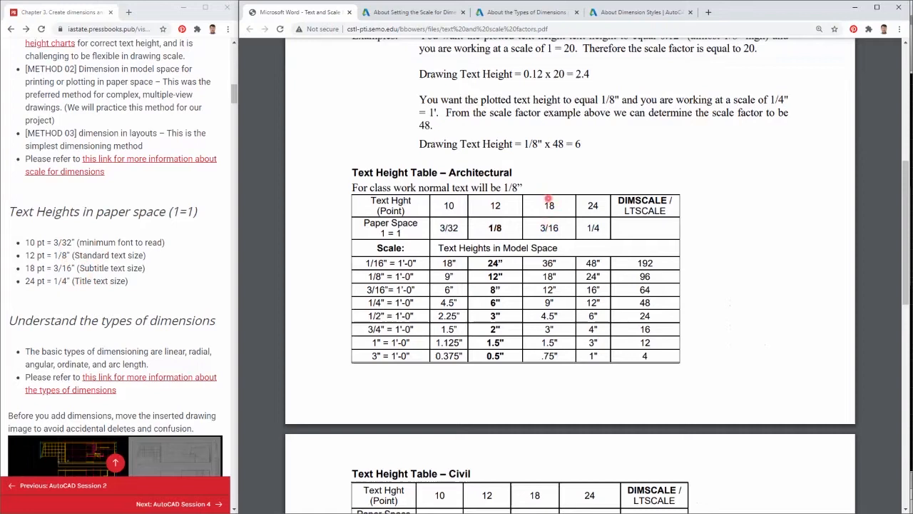
mouse_move(550, 235)
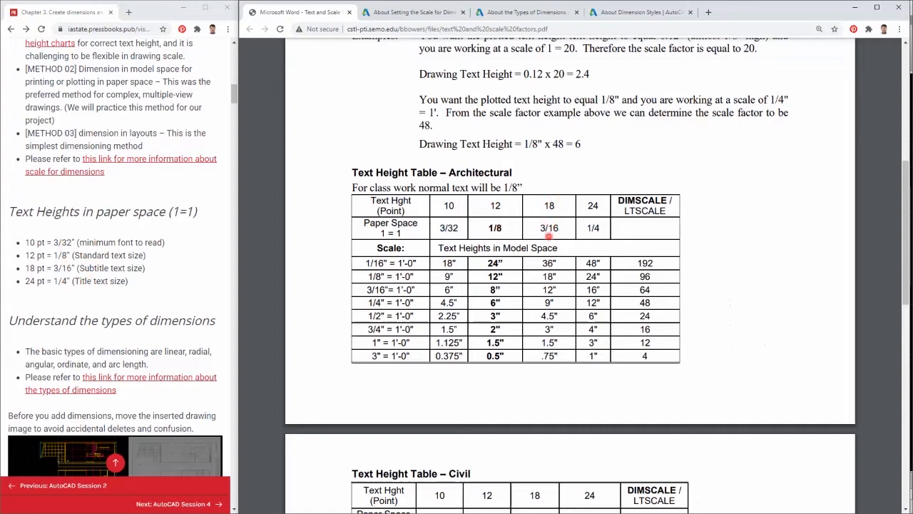
mouse_move(531, 206)
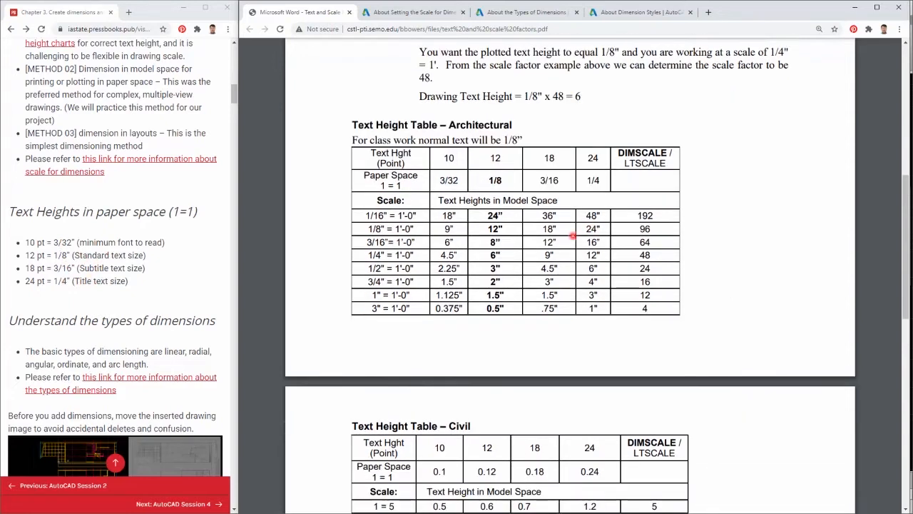
scroll("down", 3)
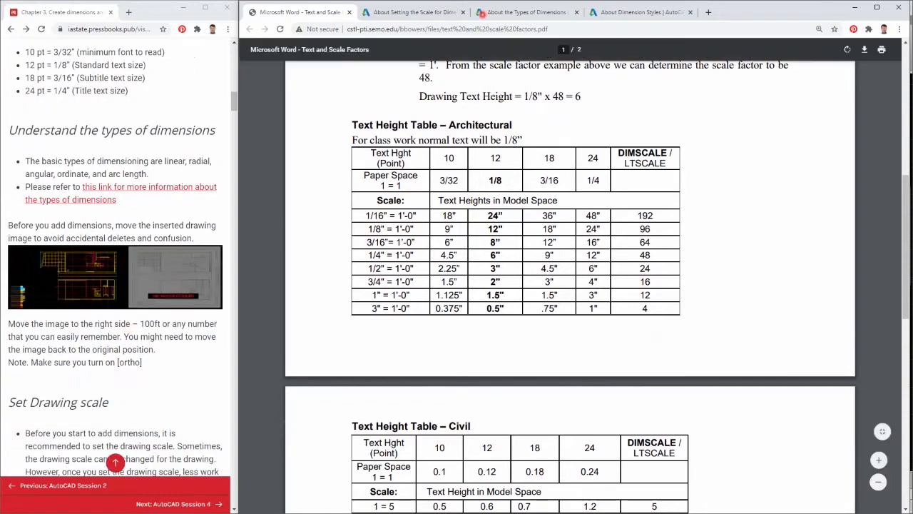
left_click(525, 11)
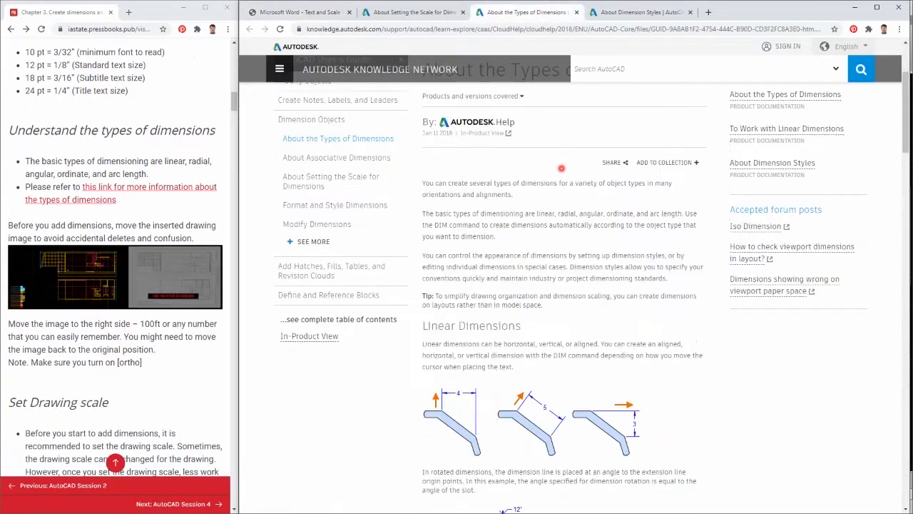
scroll("down", 3)
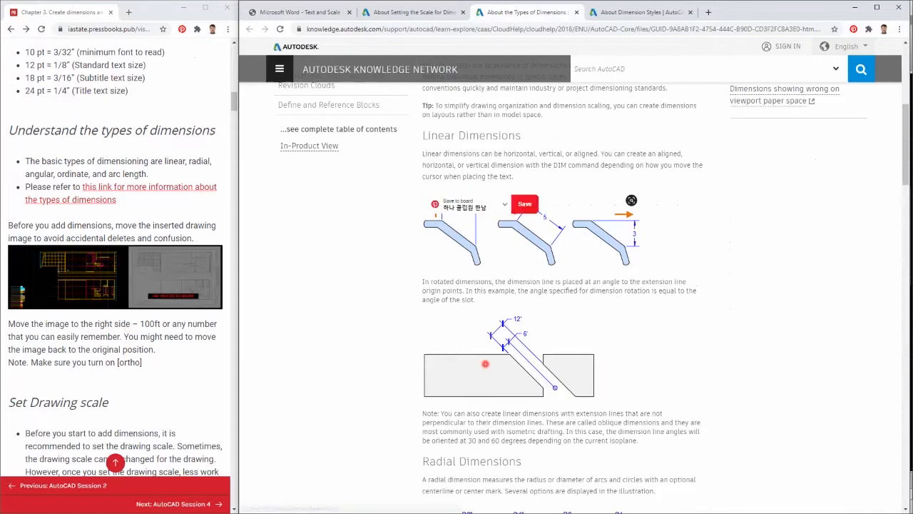
scroll("down", 3)
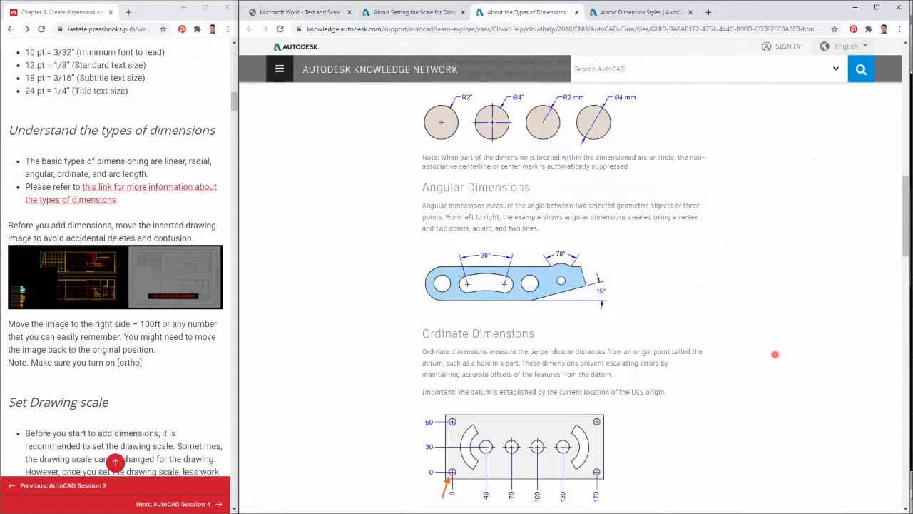
scroll("down", 3)
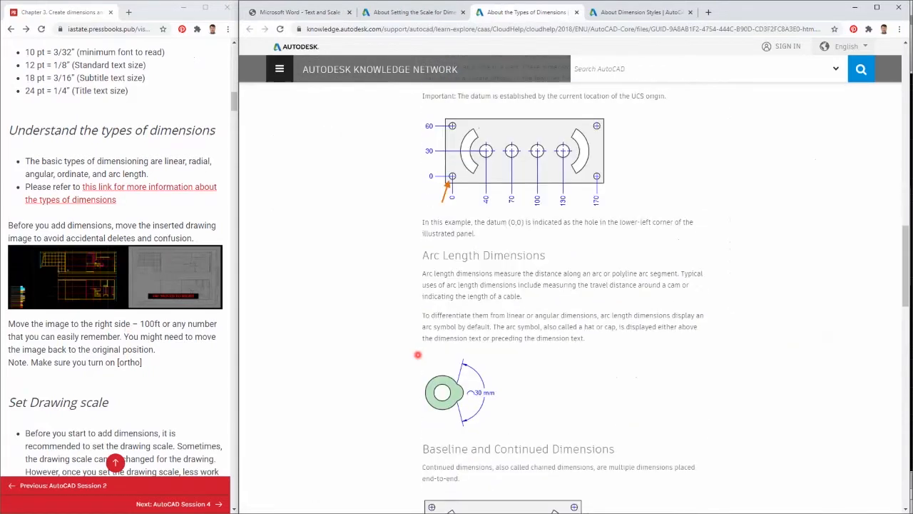
scroll("down", 3)
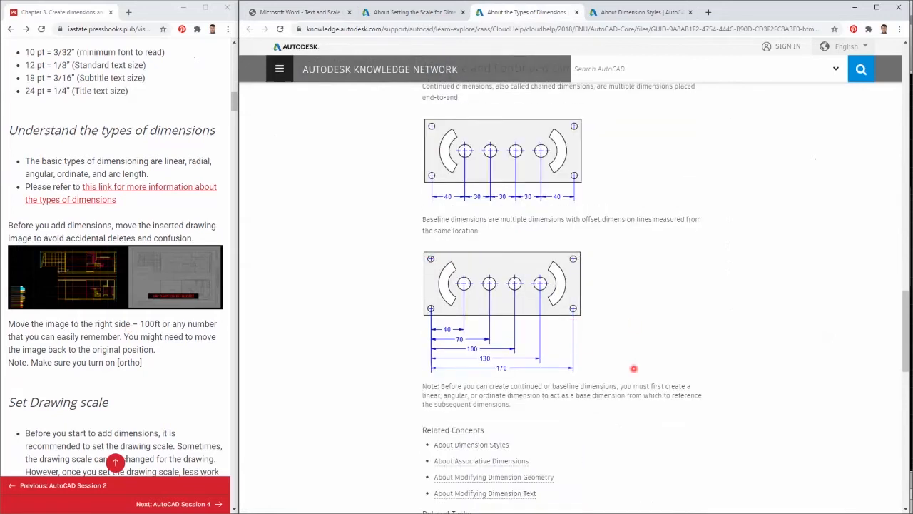
scroll("down", 3)
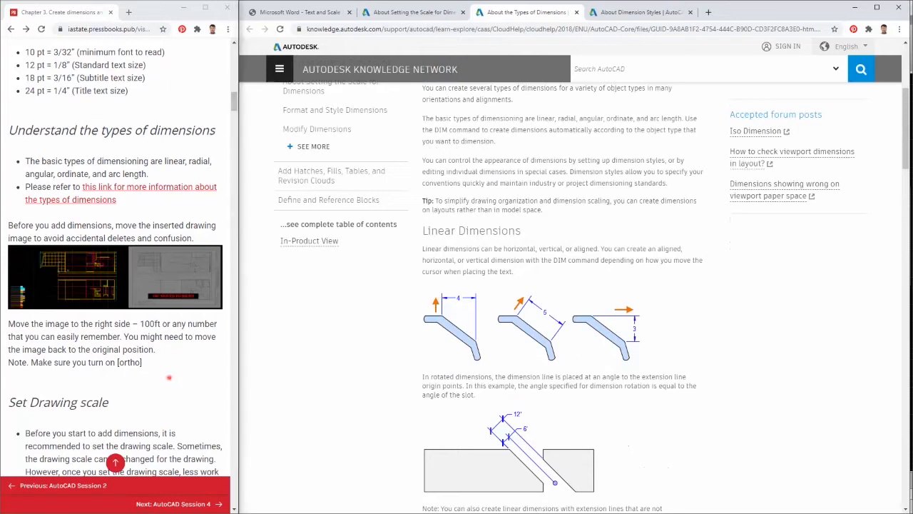
scroll("down", 3)
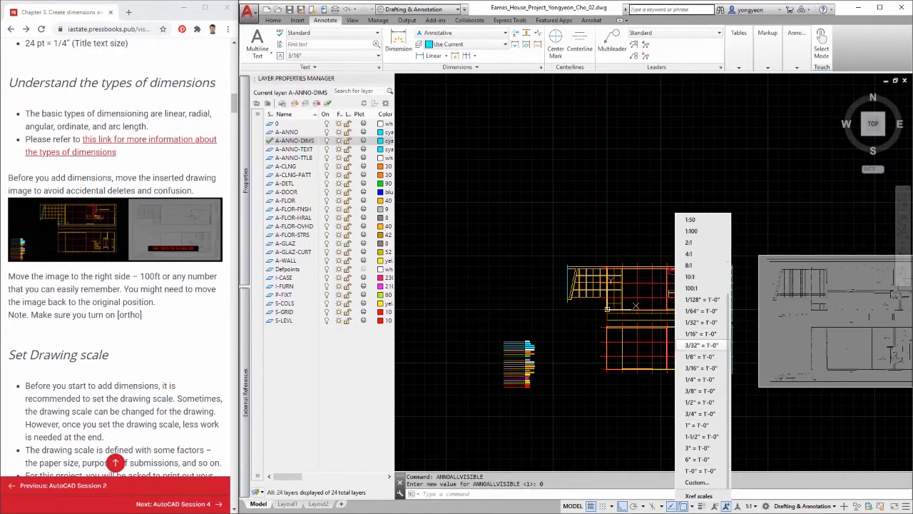
Note the 11in x 17in print size in the tutorial and choose the 3/16" = 1'-0" annotation scale.
scroll("down", 3)
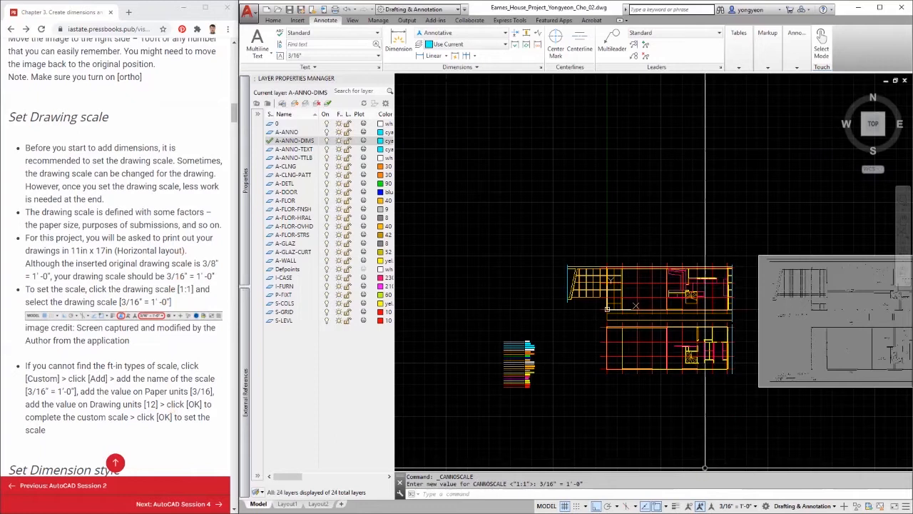
mouse_move(690, 505)
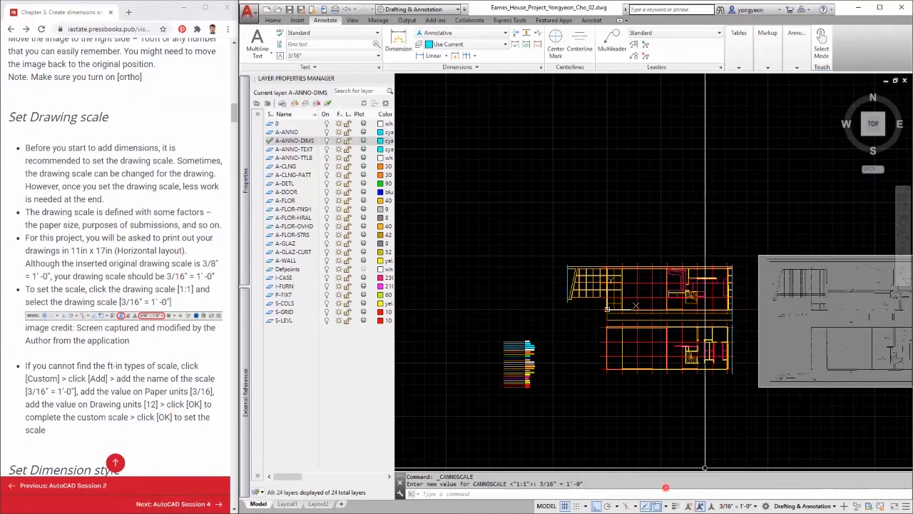
double_click(127, 252)
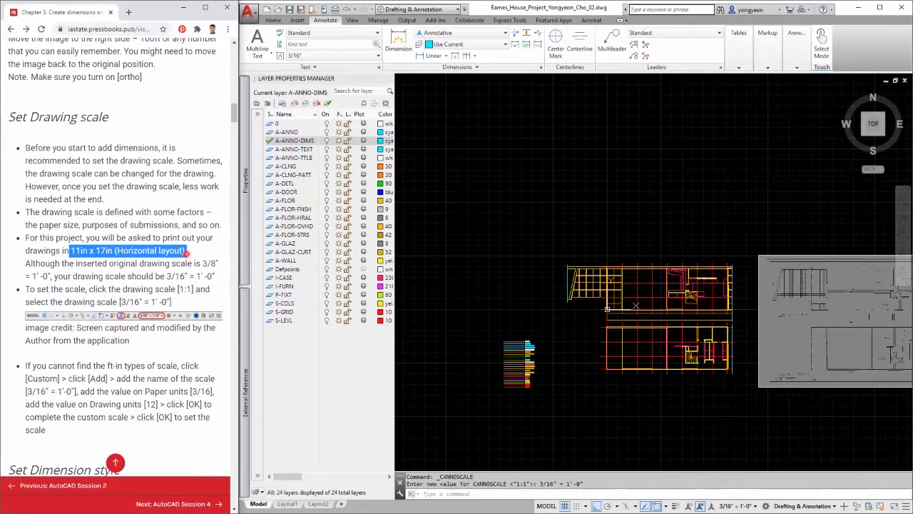
left_click(146, 277)
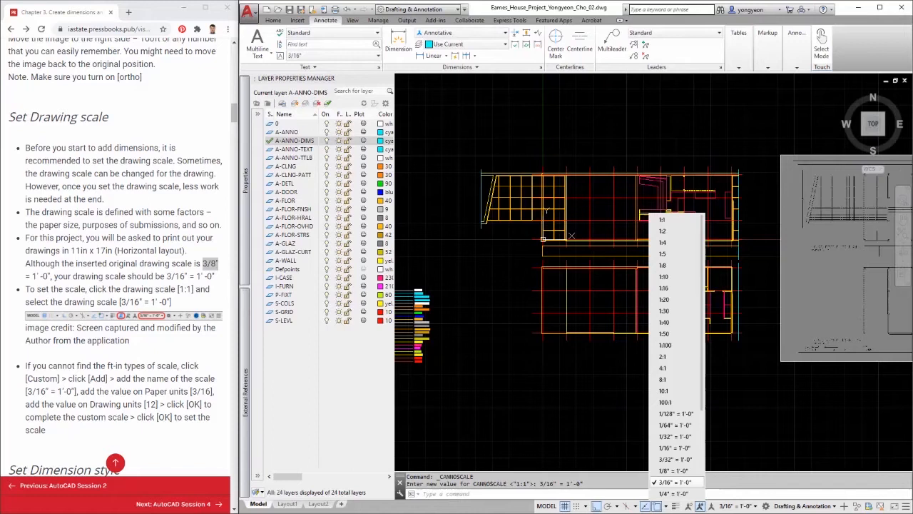
Add a custom scale named 3/16" = 1'-0" to the drawing's scale list.
left_click(674, 482)
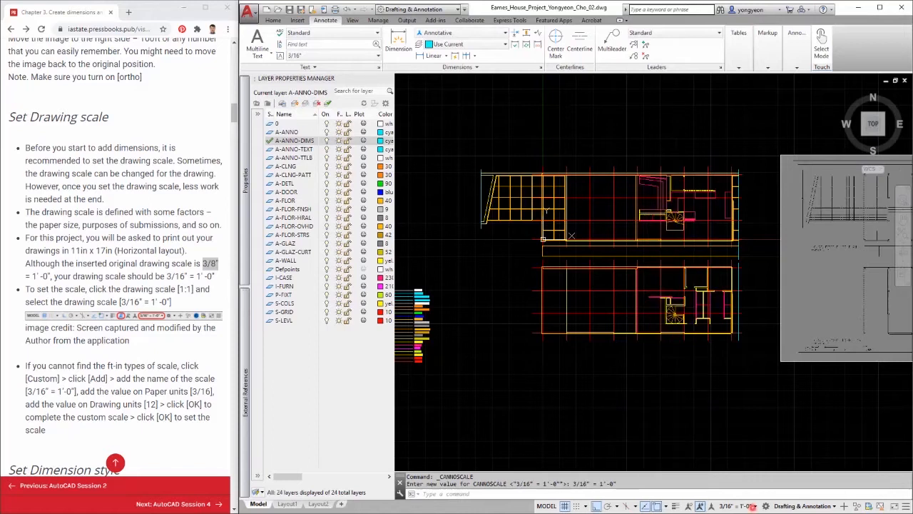
left_click(728, 505)
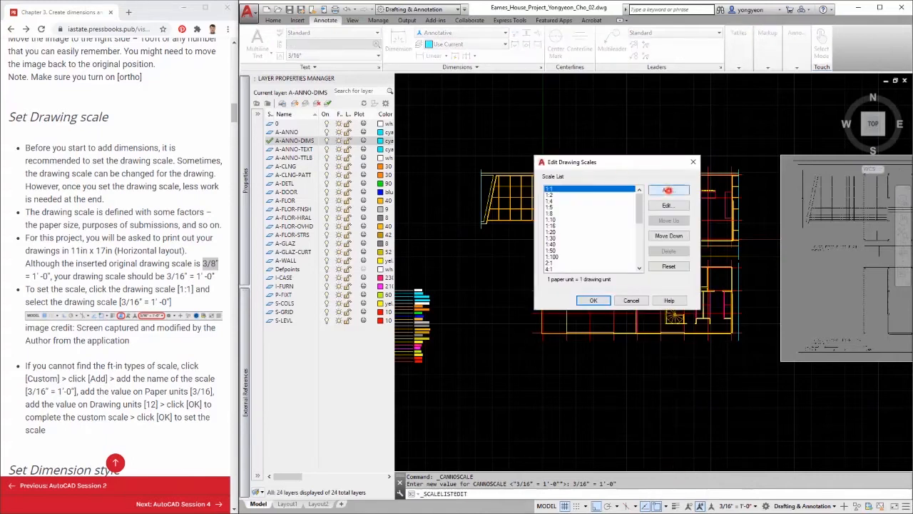
left_click(667, 189)
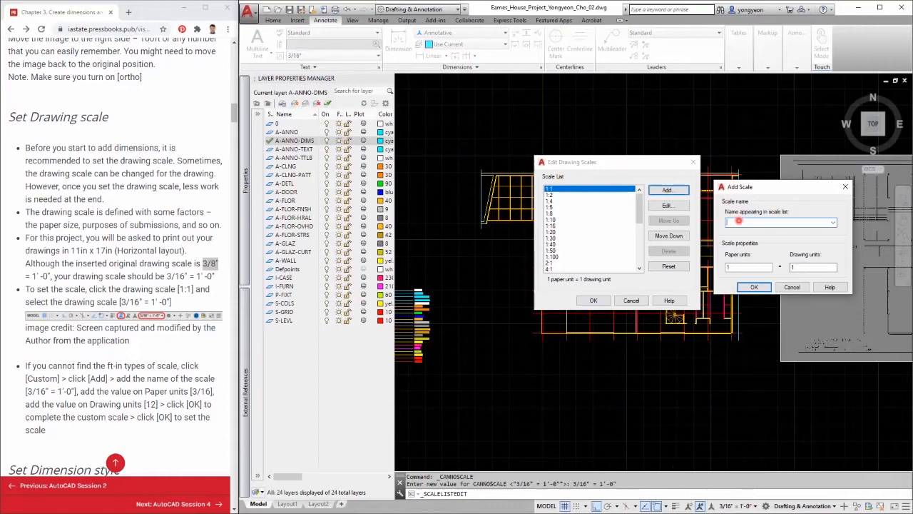
type("3/16\"=1'-0")
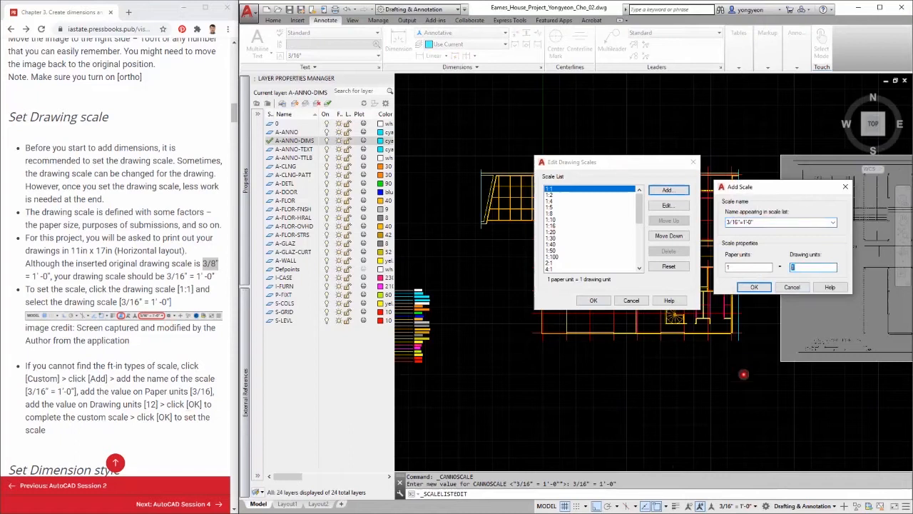
type("2")
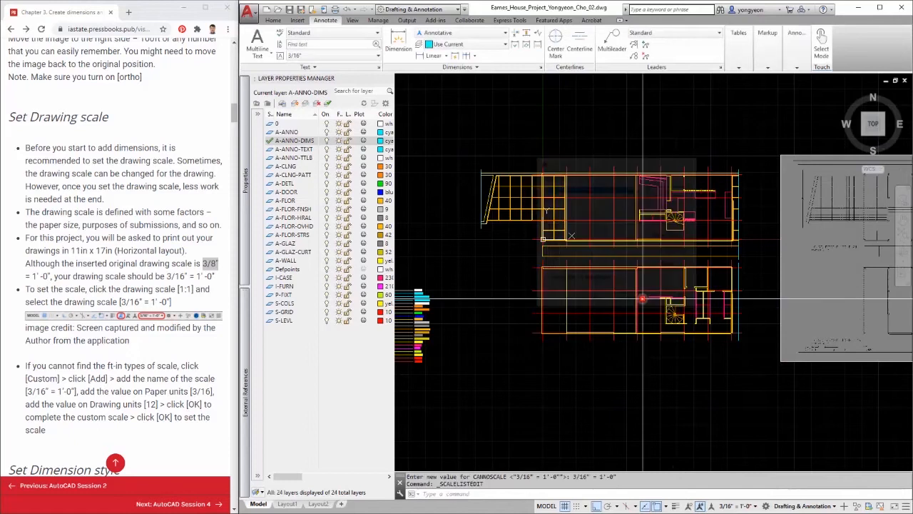
scroll("down", 3)
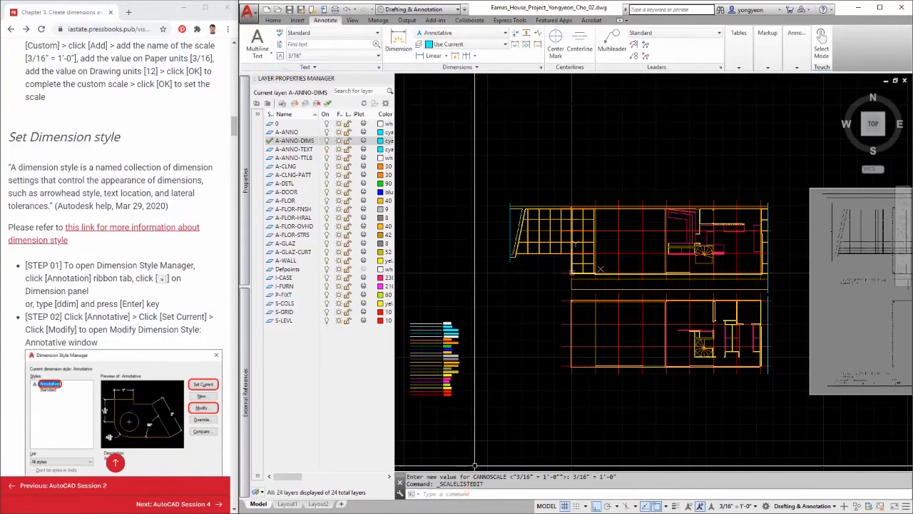
Bring up the Dimension Style Manager via DDIM to modify the Annotative style.
left_click(525, 11)
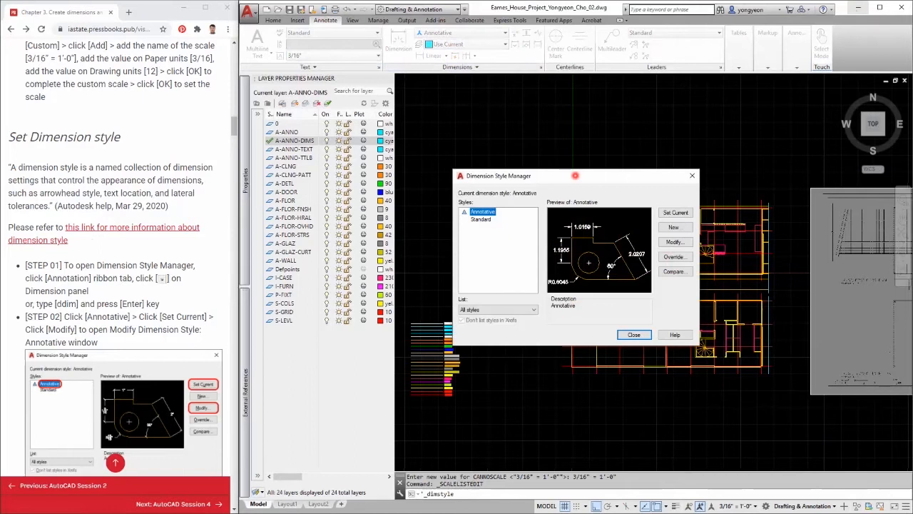
left_click(633, 333)
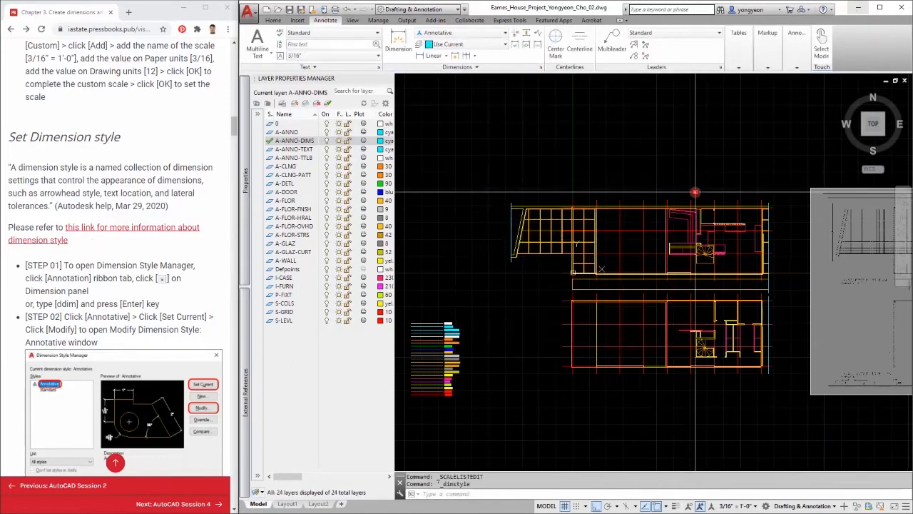
type("ddi")
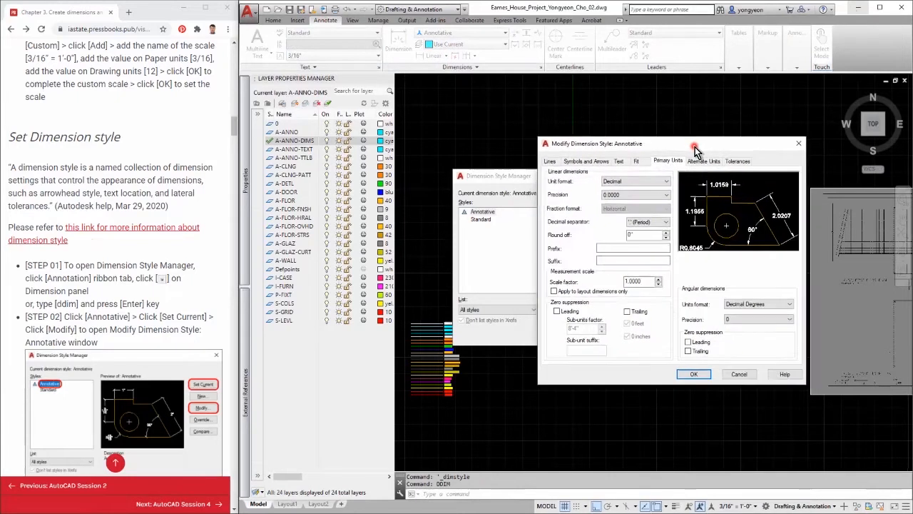
Set both arrowheads to Architectural tick with a 1/8" arrow size in Symbols and Arrows.
left_click_drag(696, 143, 713, 145)
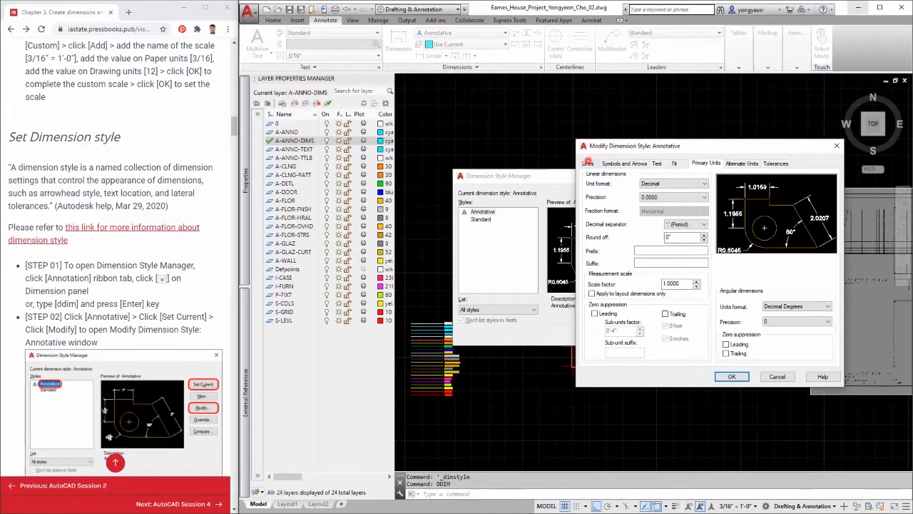
left_click(588, 162)
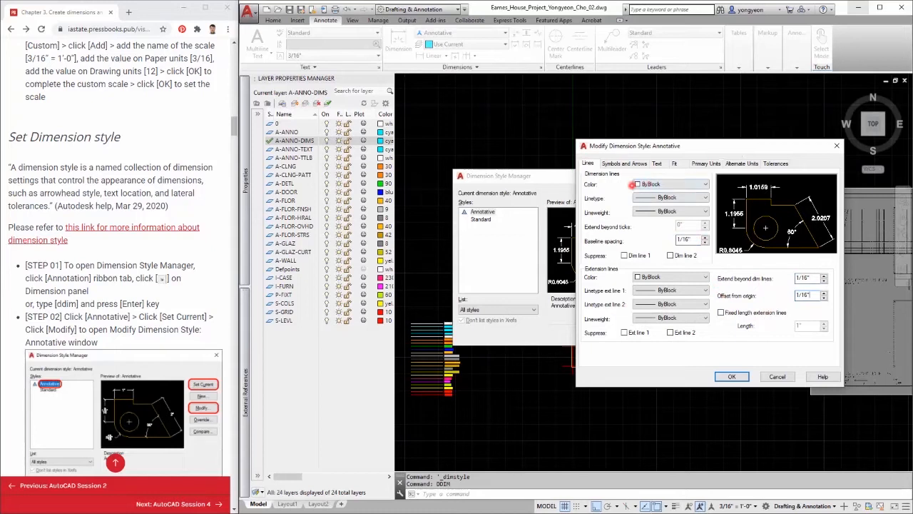
left_click(623, 163)
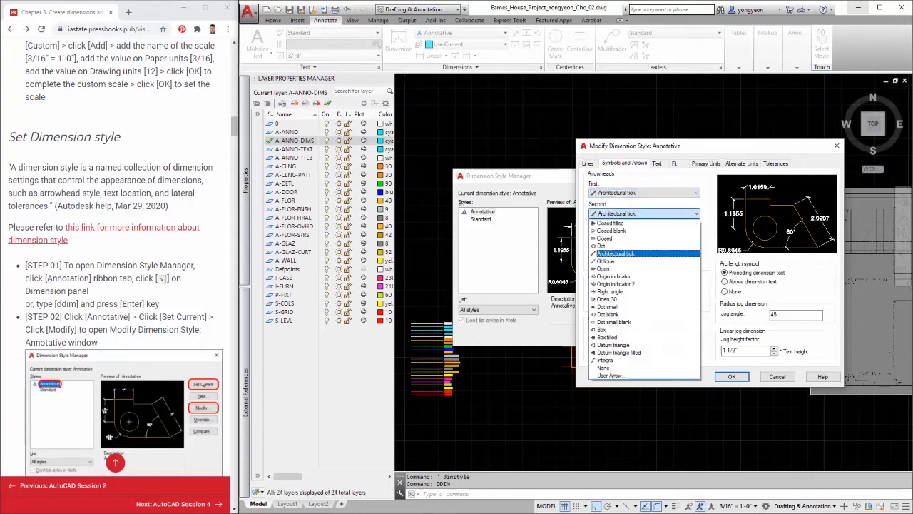
left_click(615, 254)
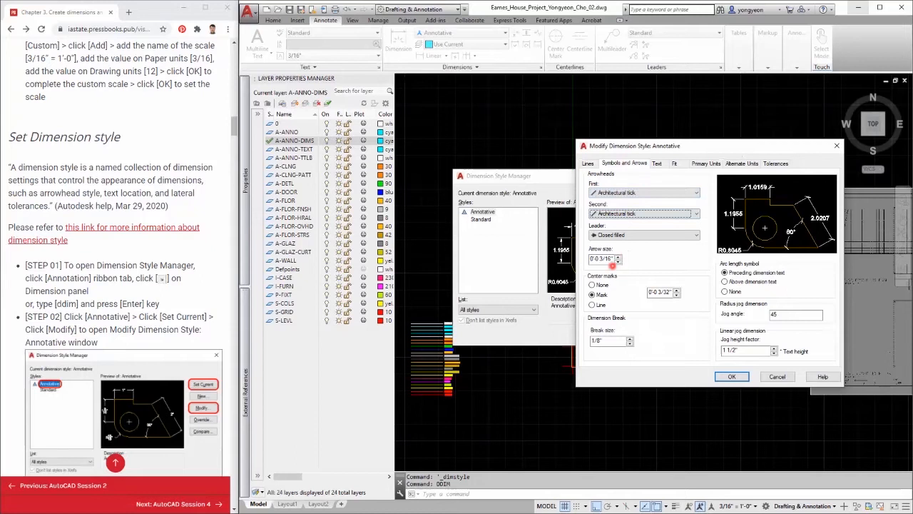
left_click(602, 258)
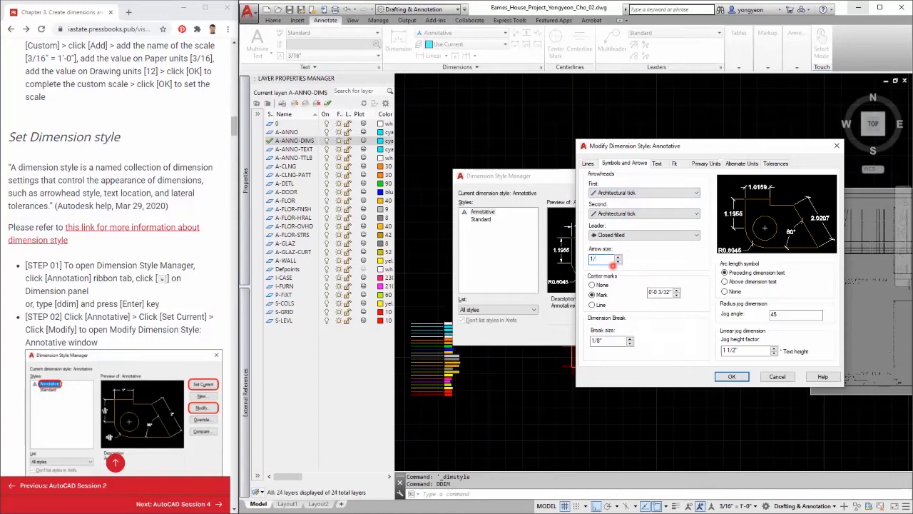
type("1/8\"")
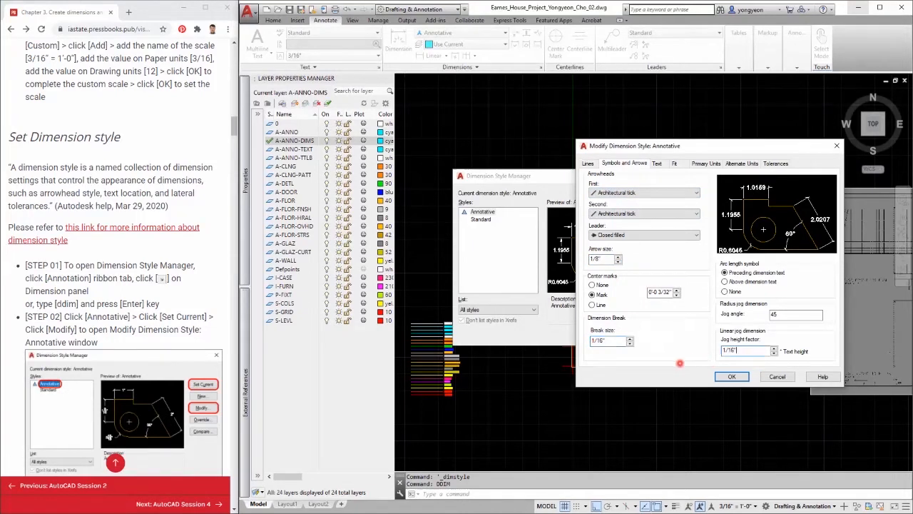
left_click(656, 162)
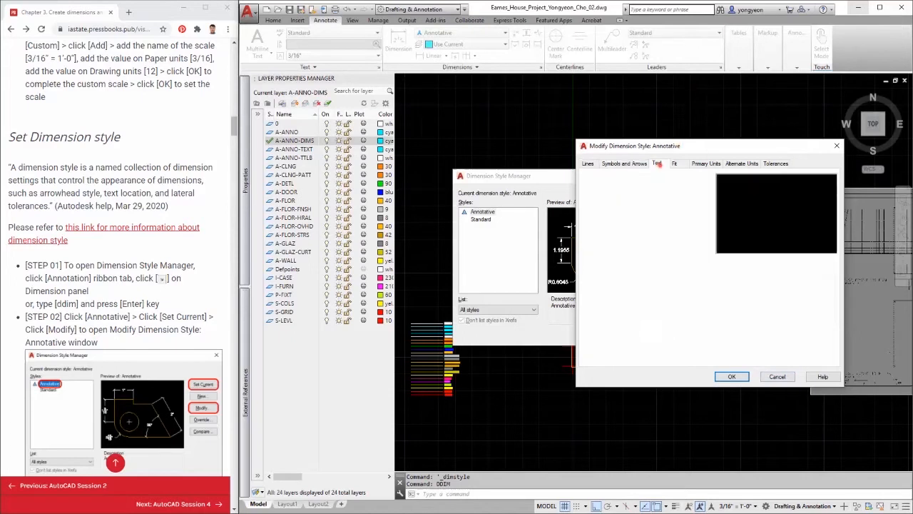
left_click(657, 163)
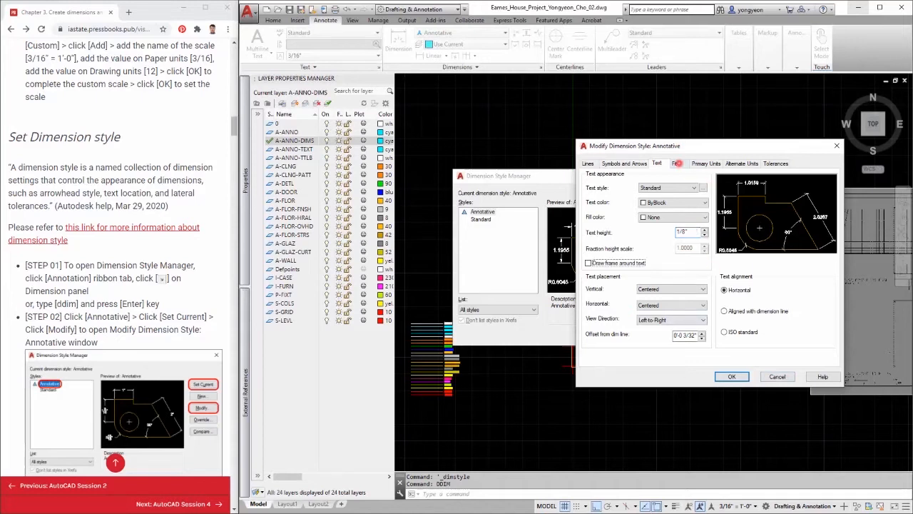
Set the style's primary unit format to Architectural and accept the modifications.
left_click(673, 163)
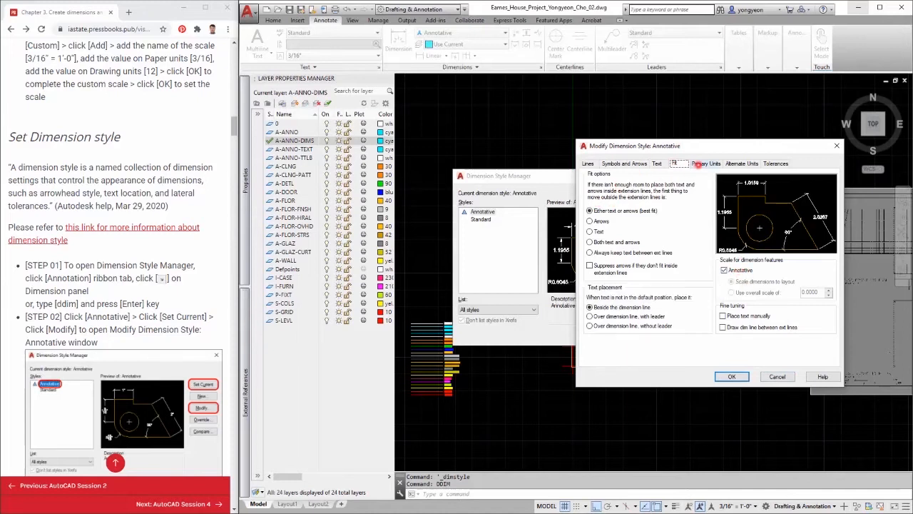
left_click(704, 163)
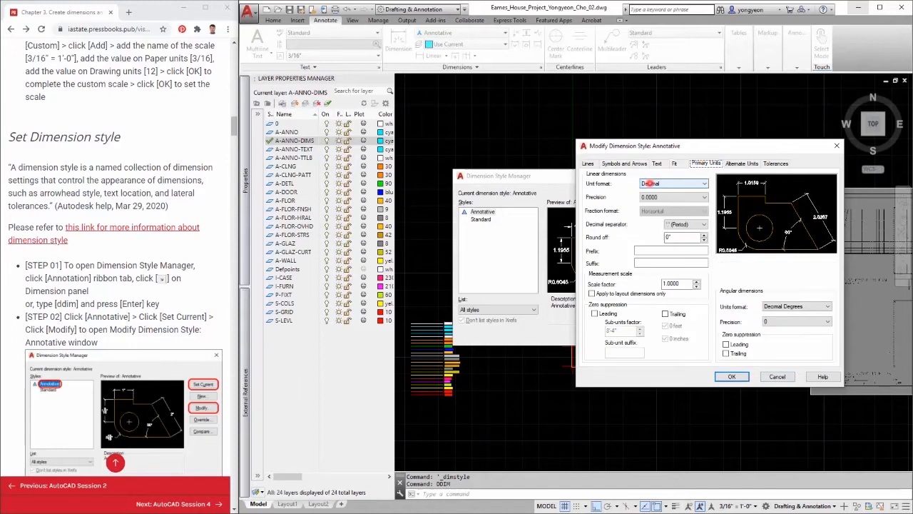
left_click(649, 183)
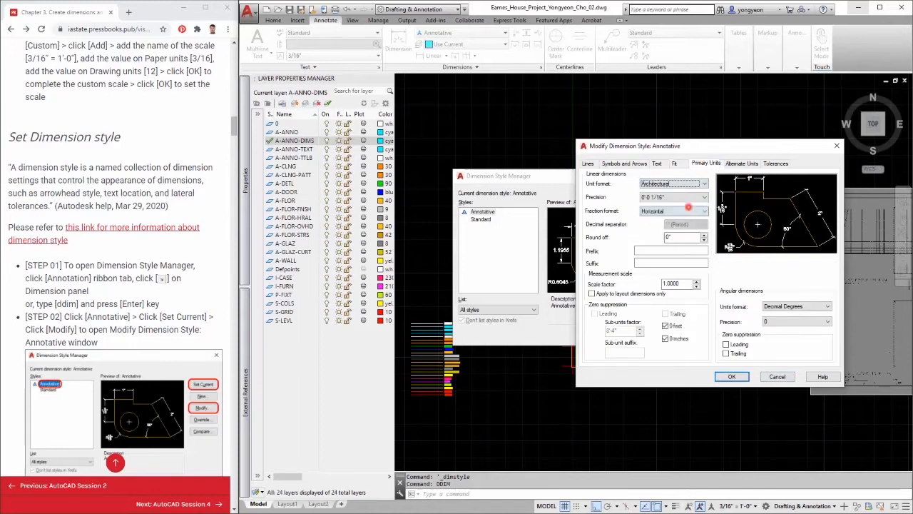
left_click(671, 197)
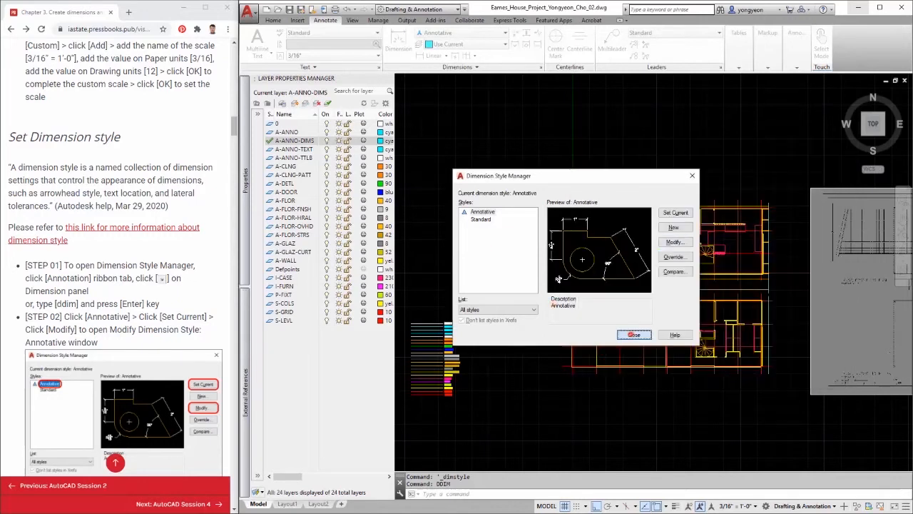
Close the style manager, check the current layer, and return to the Annotate tools at the grid corner.
left_click(634, 334)
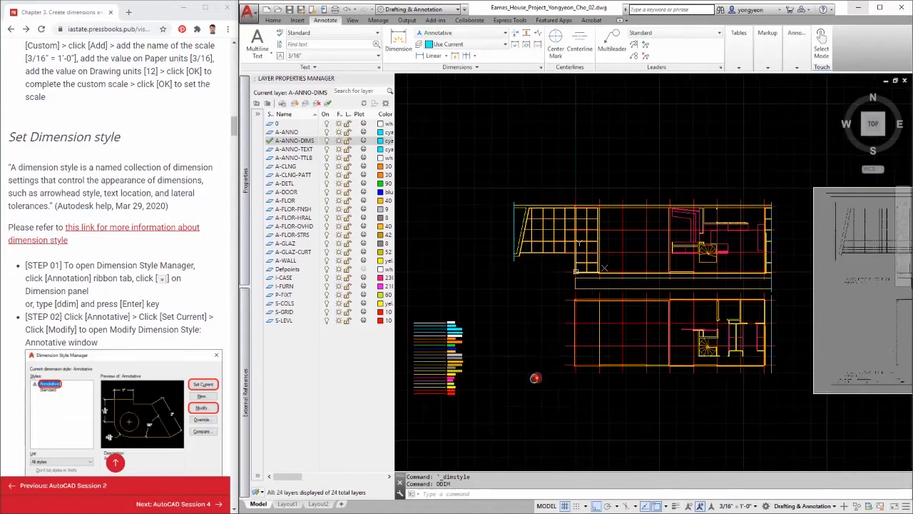
scroll("down", 3)
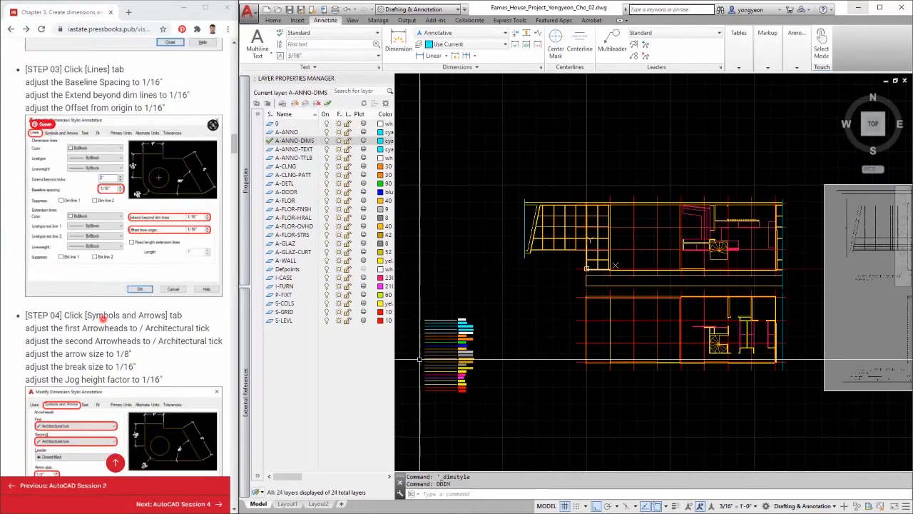
scroll("down", 3)
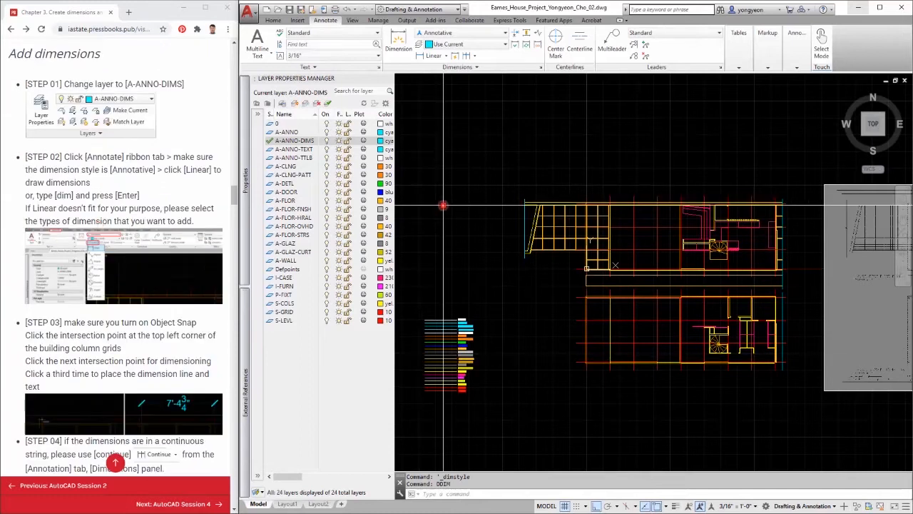
left_click(274, 20)
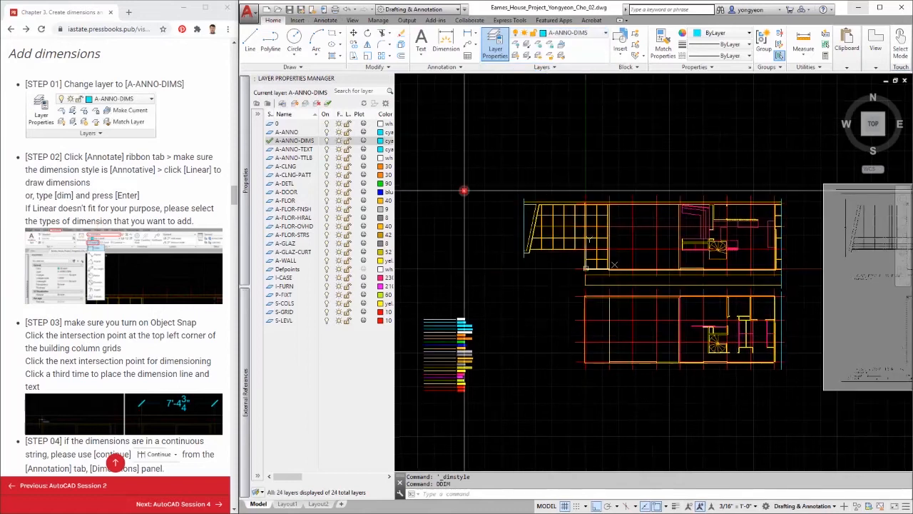
left_click(325, 20)
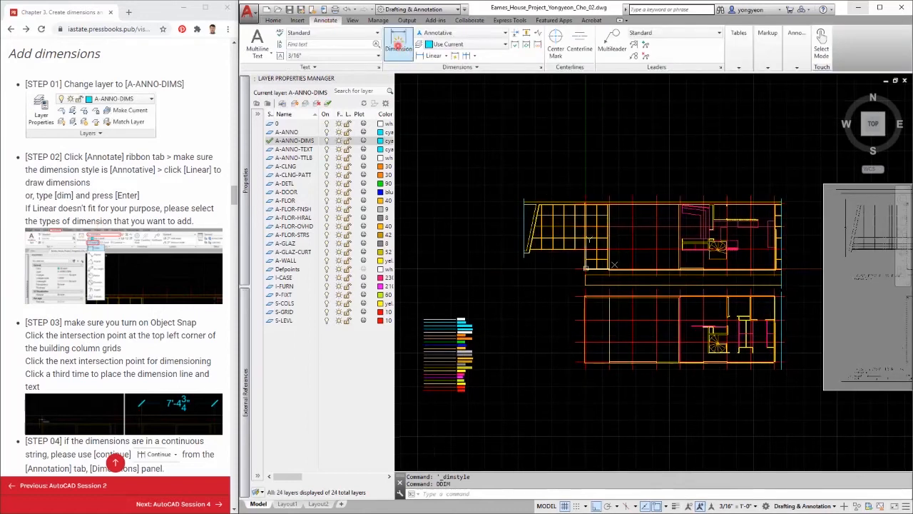
mouse_move(459, 33)
type("dim")
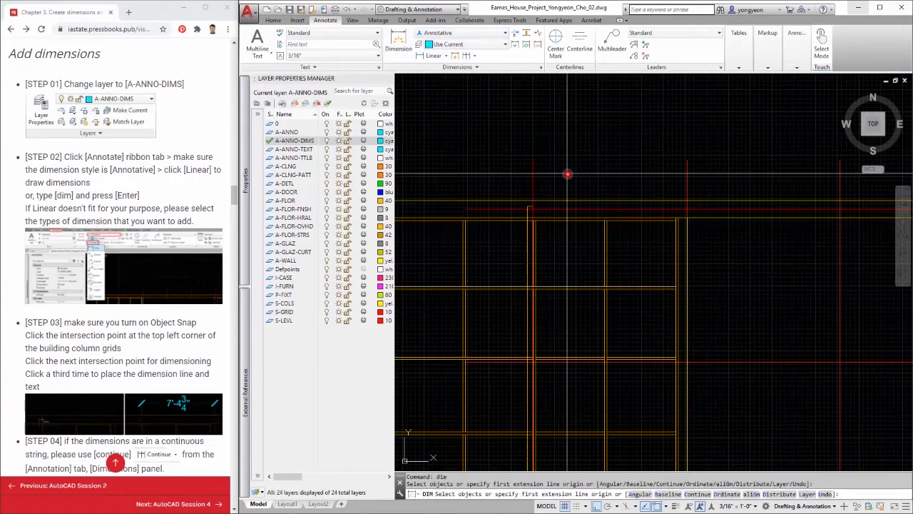
Place a linear dimension between the top-left grid intersections and continue the string across the next columns.
left_click(446, 56)
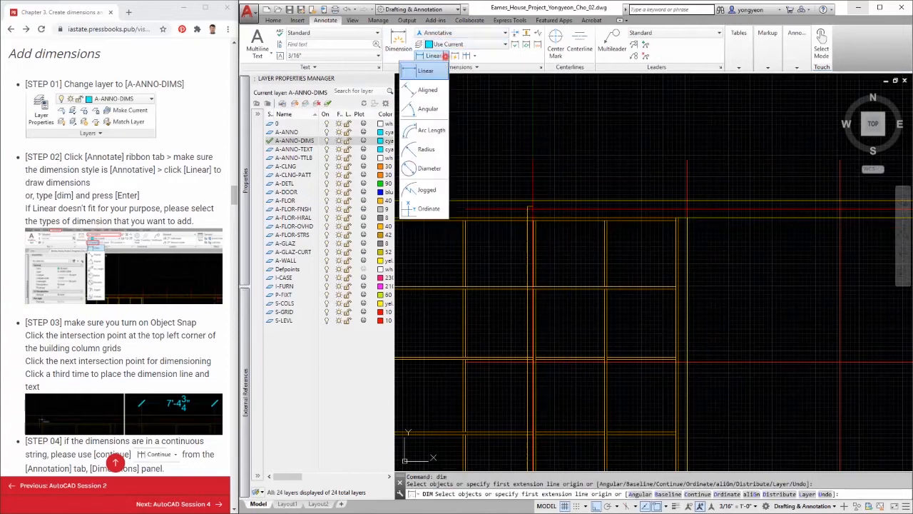
mouse_move(428, 208)
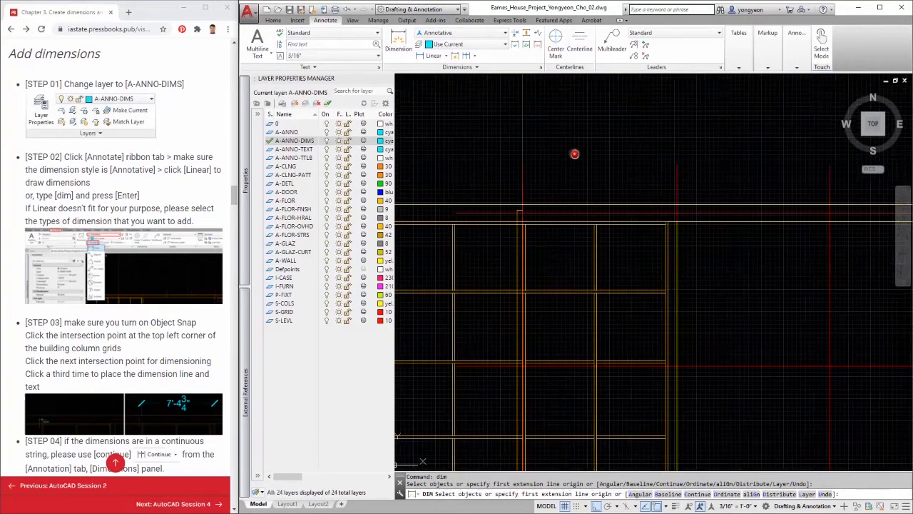
left_click(514, 203)
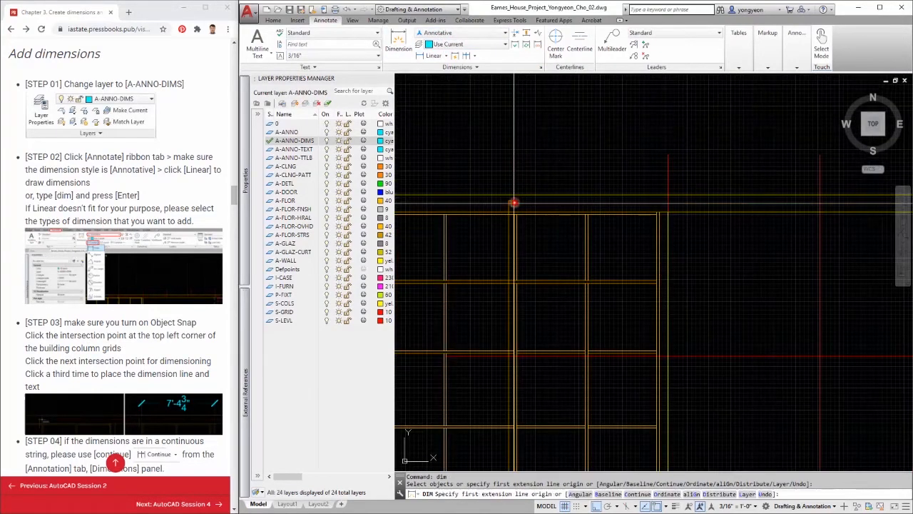
left_click(665, 203)
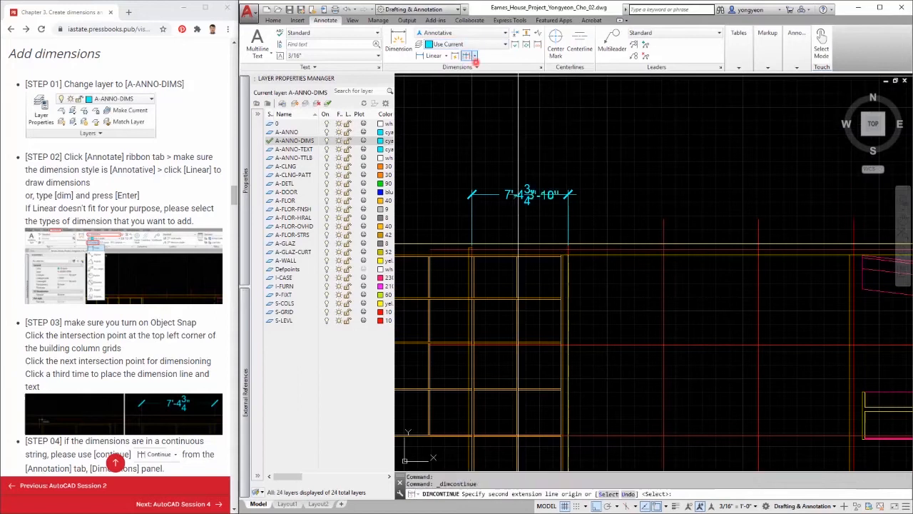
left_click(664, 248)
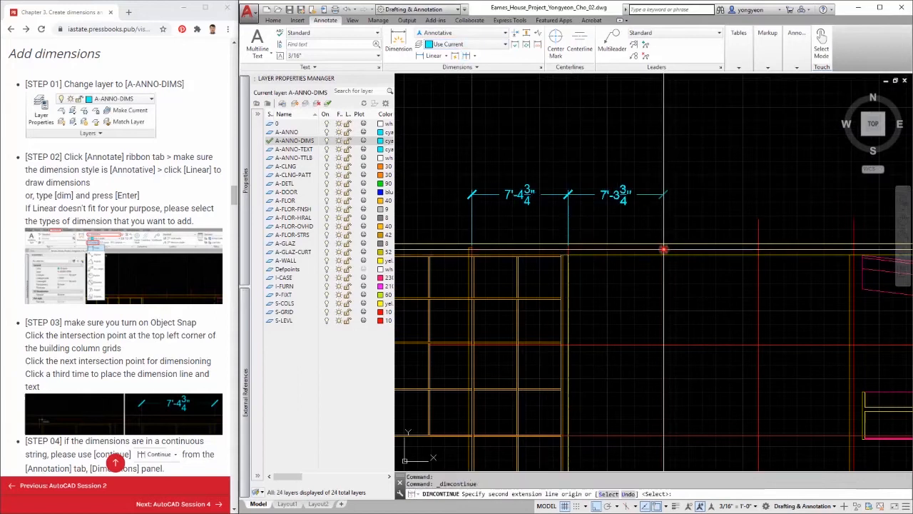
left_click(759, 250)
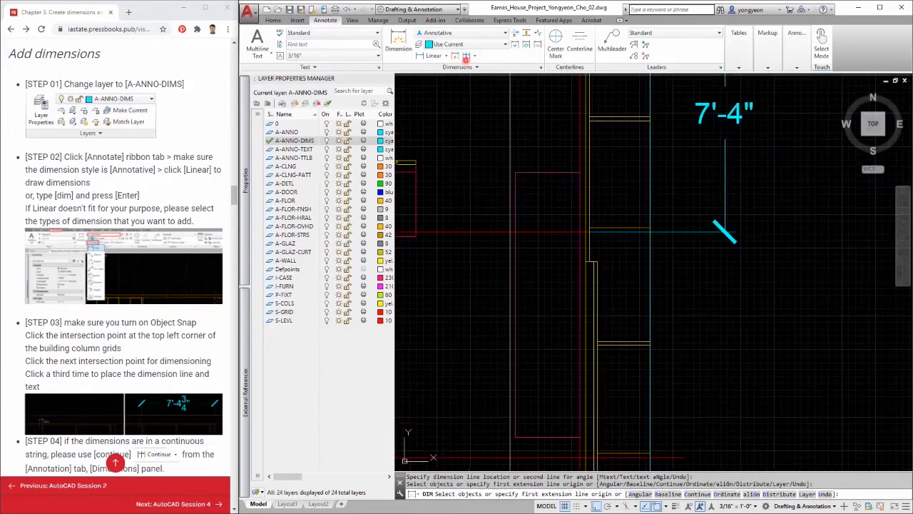
left_click(790, 352)
type("DDIM")
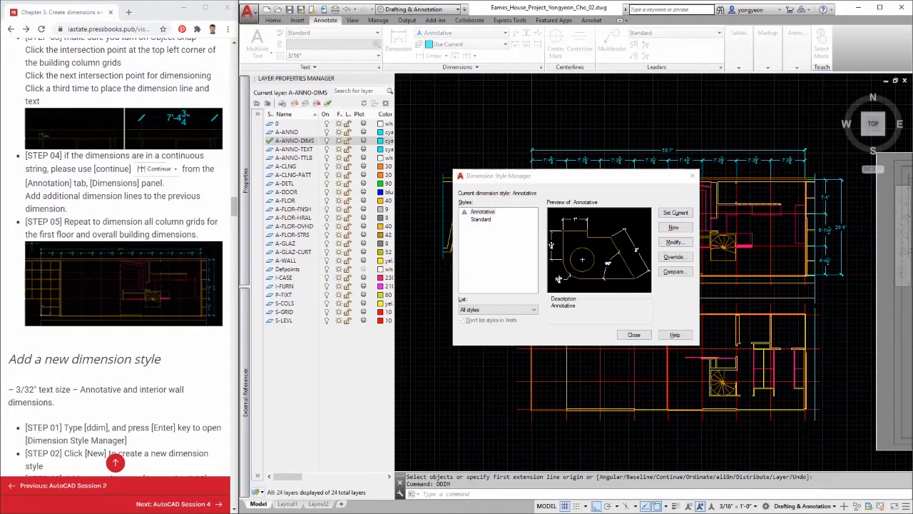
Begin a new dimension style named Annotative - 3/32 in the Dimension Style Manager.
left_click(674, 227)
type("Annotative - 3/")
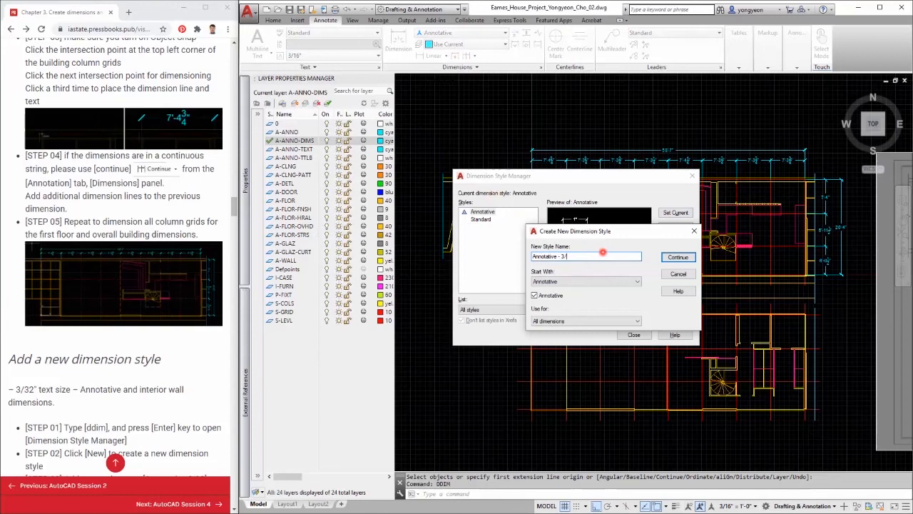
type("2")
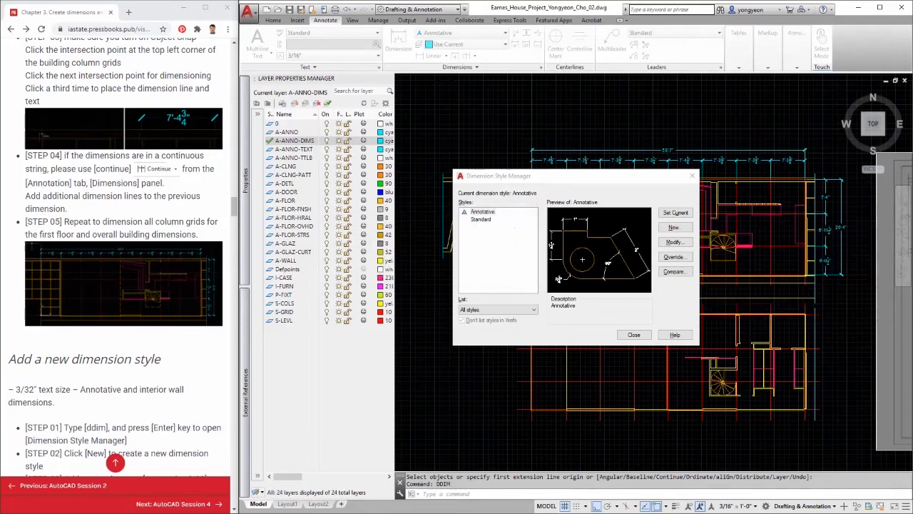
Accept the Annotative - 3/32 arrow and text settings, make it current and close the manager.
left_click(674, 226)
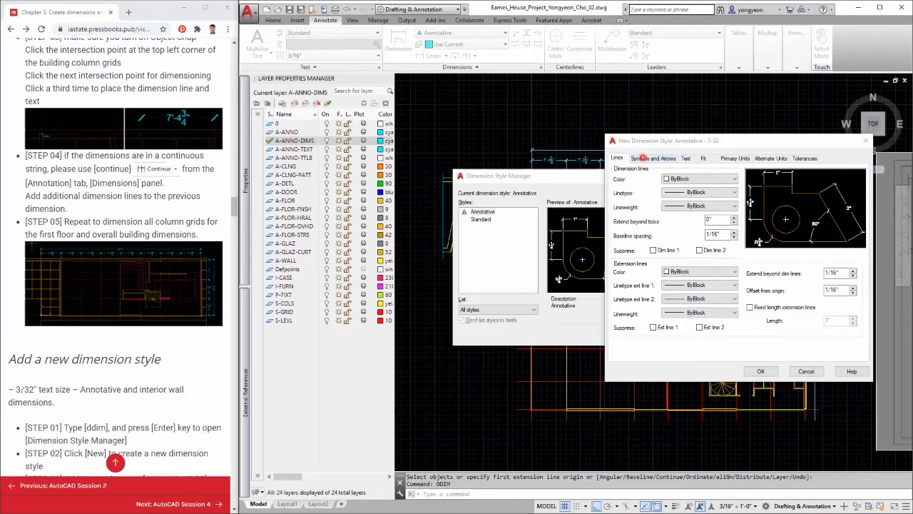
left_click(653, 157)
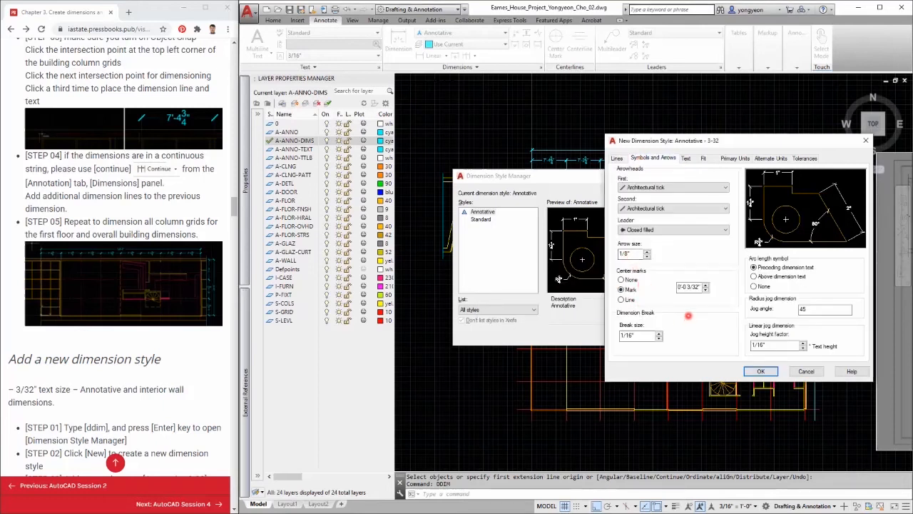
left_click(685, 157)
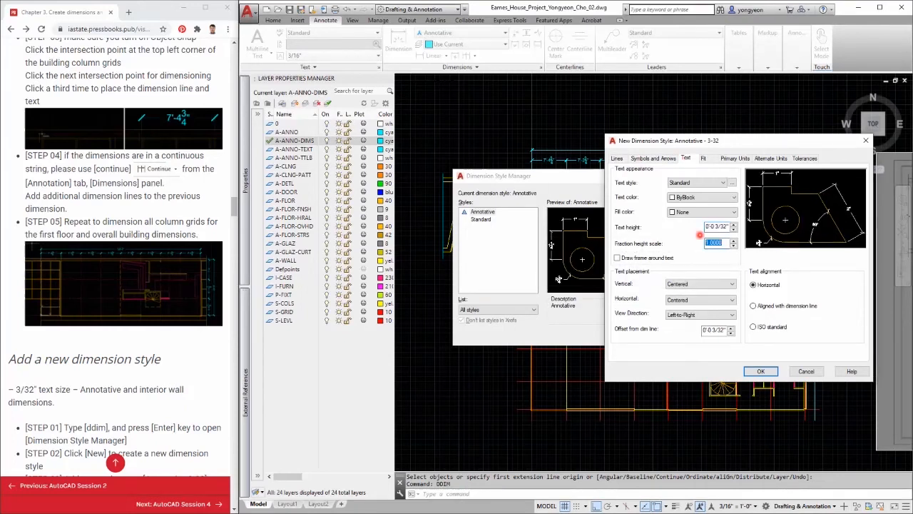
left_click(760, 371)
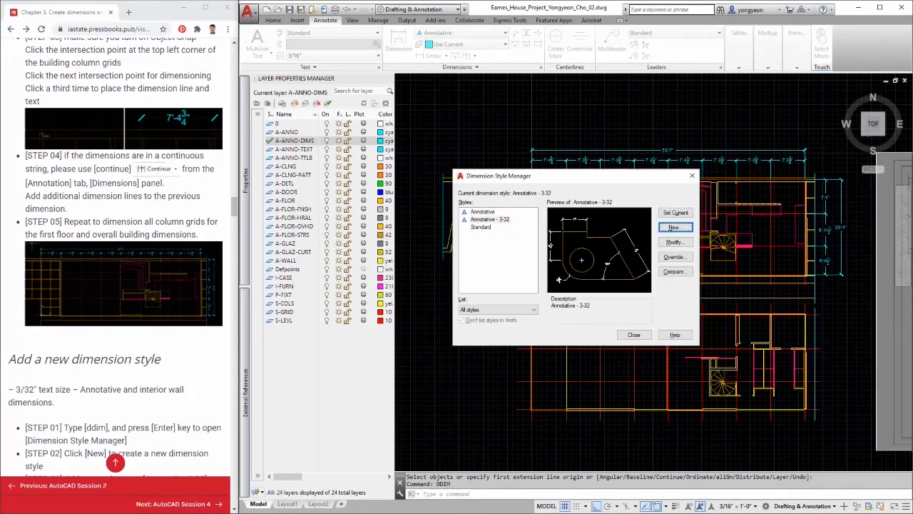
left_click(633, 334)
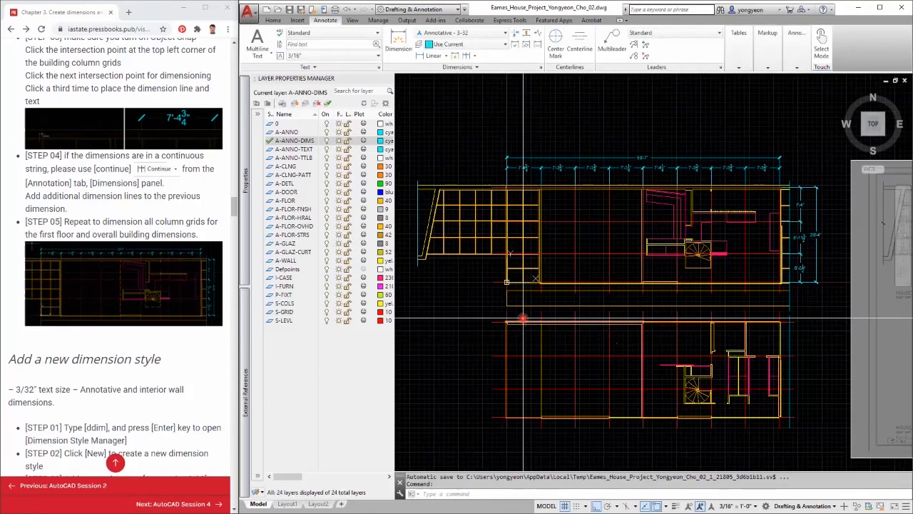